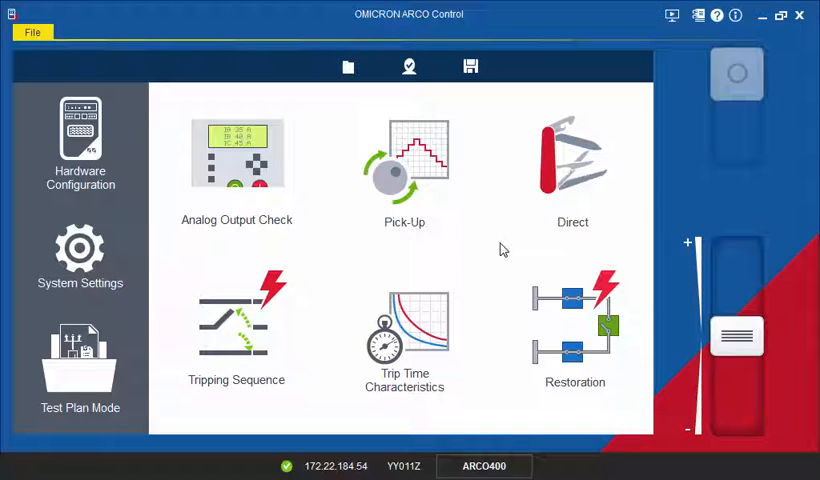
- Open the Direct test tool showing 8.31 kV prefault voltages and 0.0 A currents
click(572, 165)
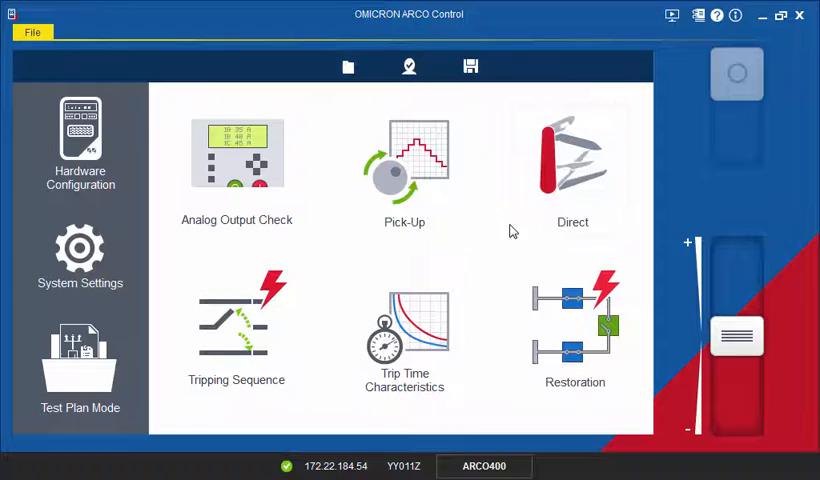
click(572, 155)
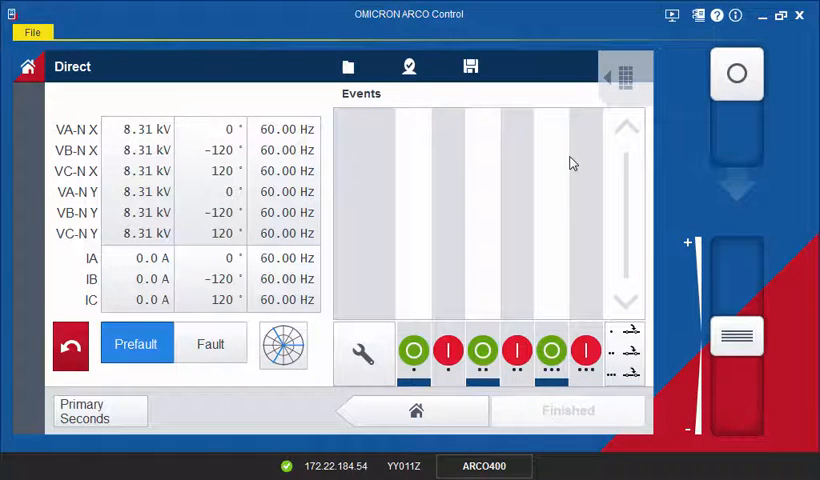
- Set prefault currents IA and IB to 150.0 A, then request a reset of prefault values
click(211, 343)
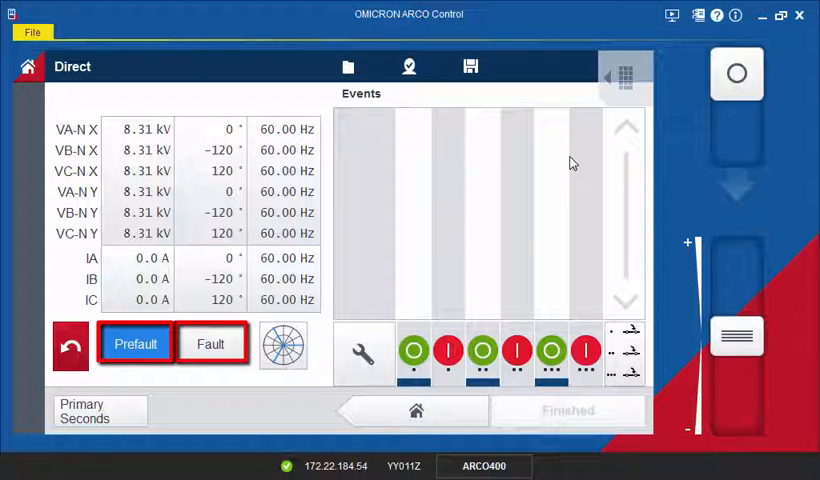
click(136, 343)
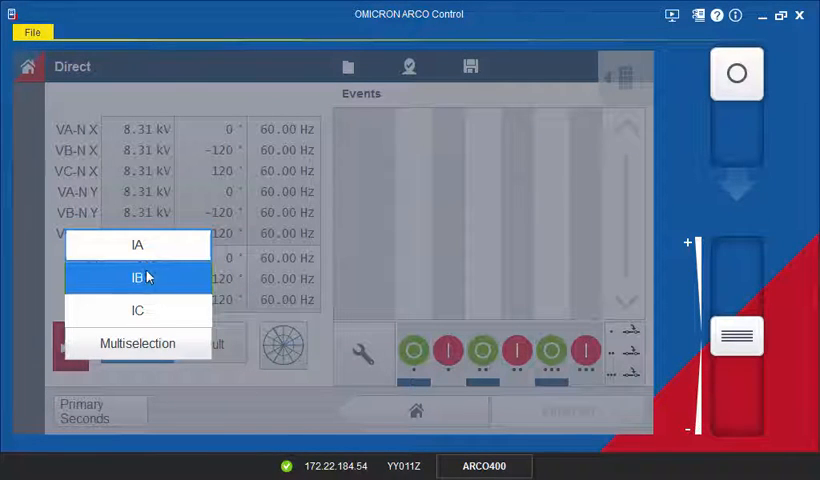
click(138, 343)
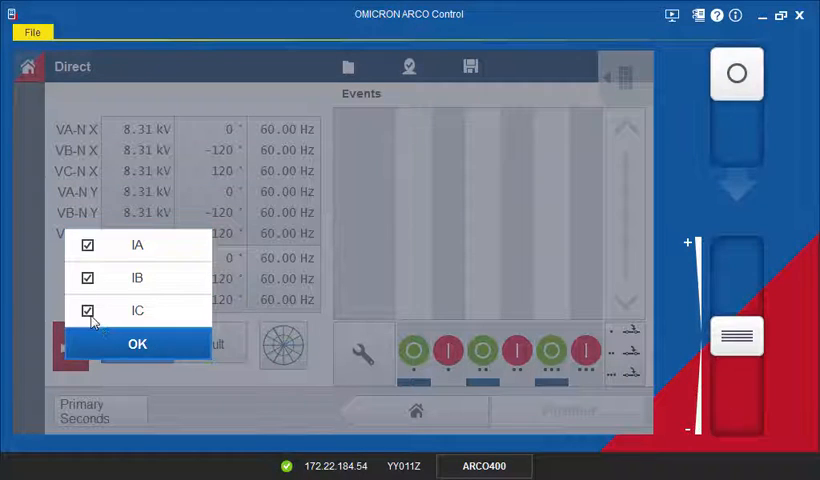
click(136, 343)
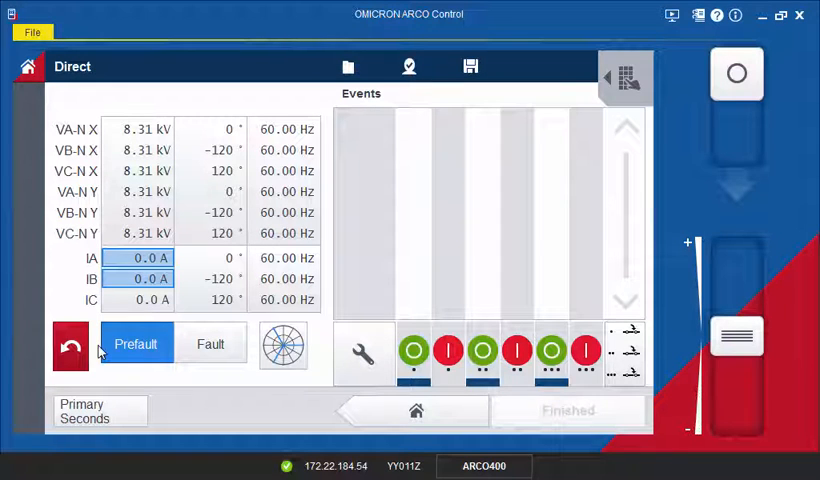
mouse_move(253, 320)
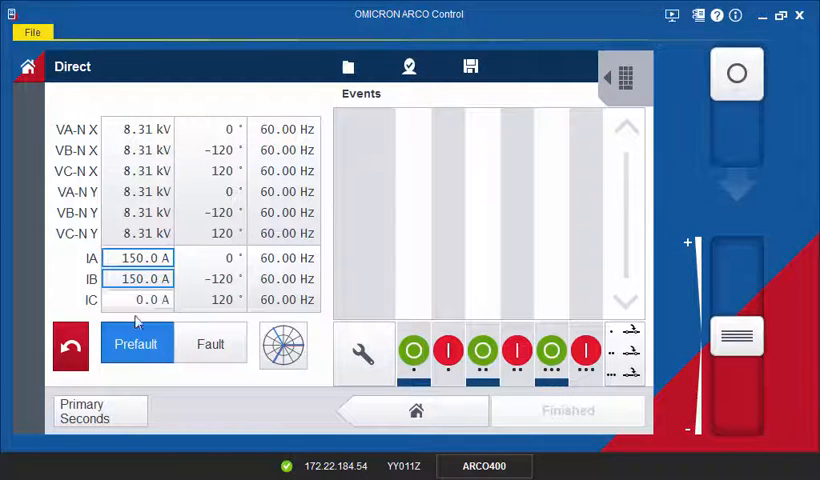
click(70, 344)
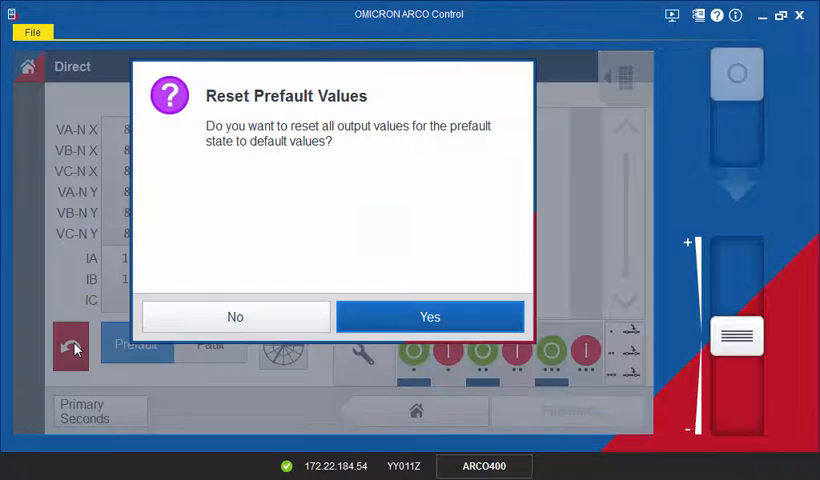
- Reset prefault values, set IA, IB and IC to fixed 200.0 A, and show fault values
click(429, 316)
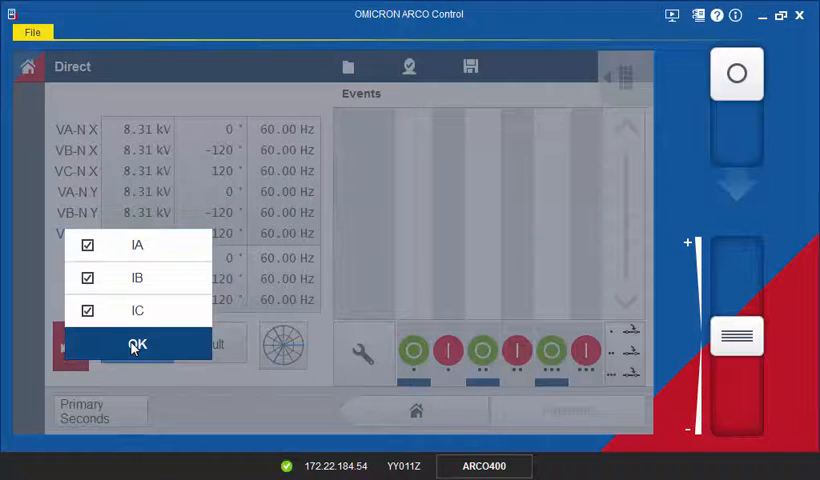
click(137, 344)
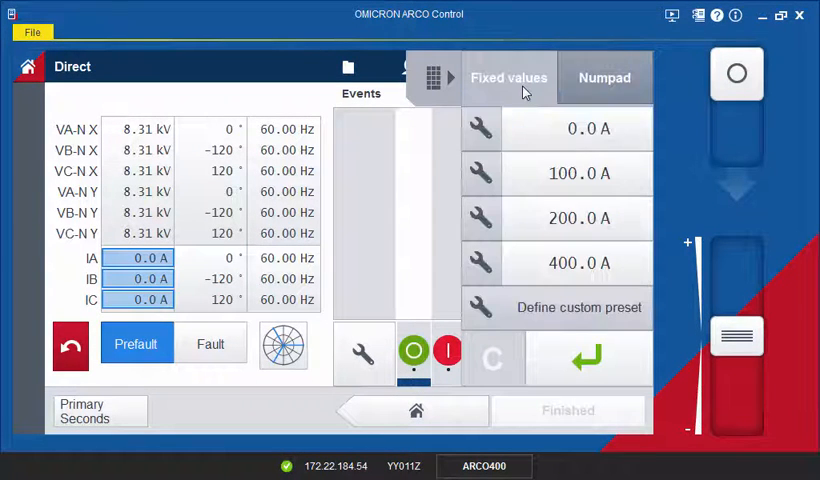
click(579, 173)
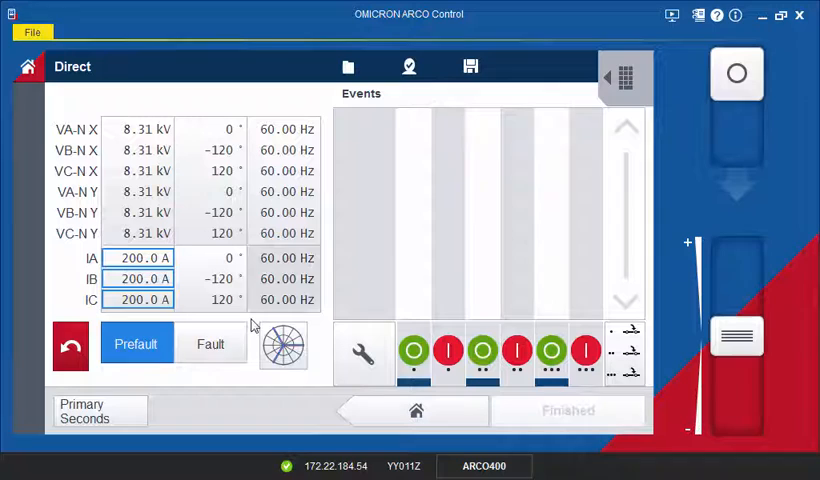
click(211, 343)
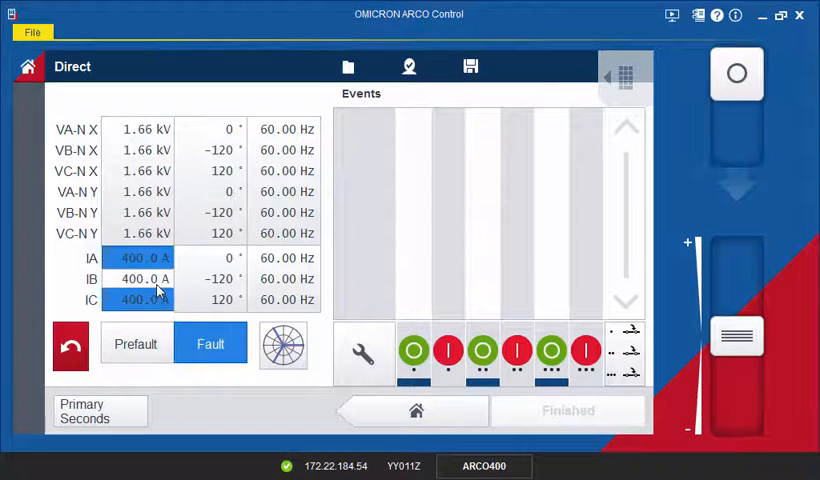
- Set fault currents IA, IB and IC together to 500.0 A
click(143, 257)
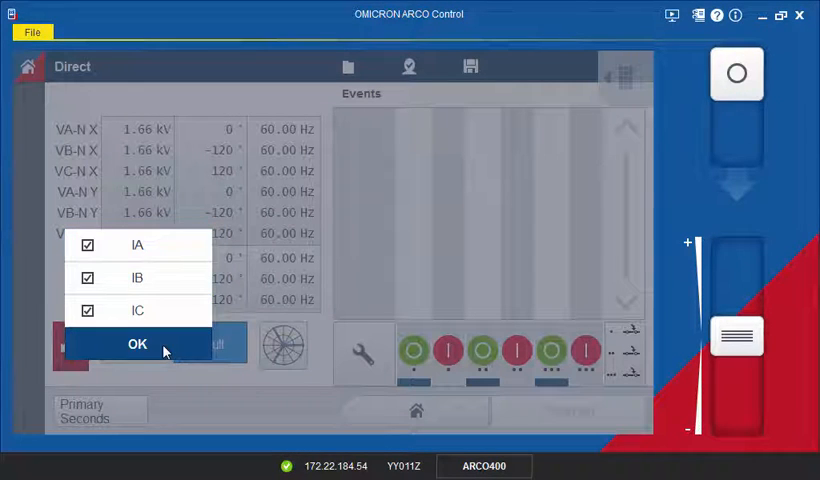
click(137, 343)
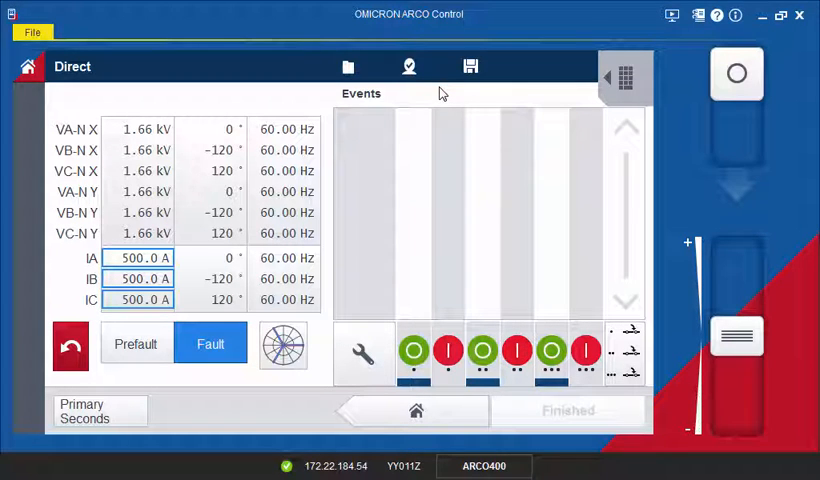
click(361, 353)
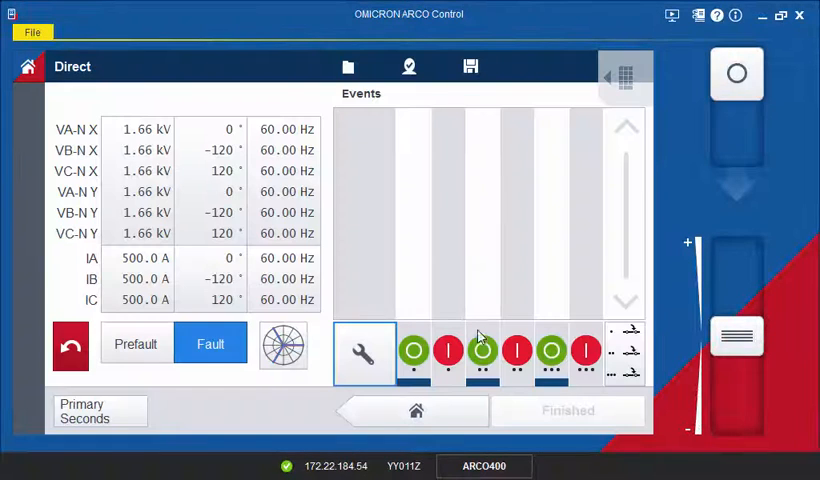
- Confirm the breaker control settings and return to the 200.0 A prefault values
click(624, 333)
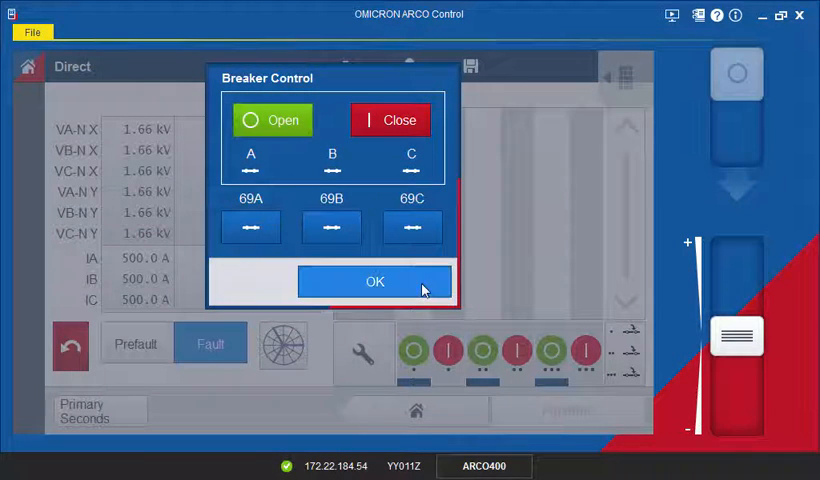
click(374, 281)
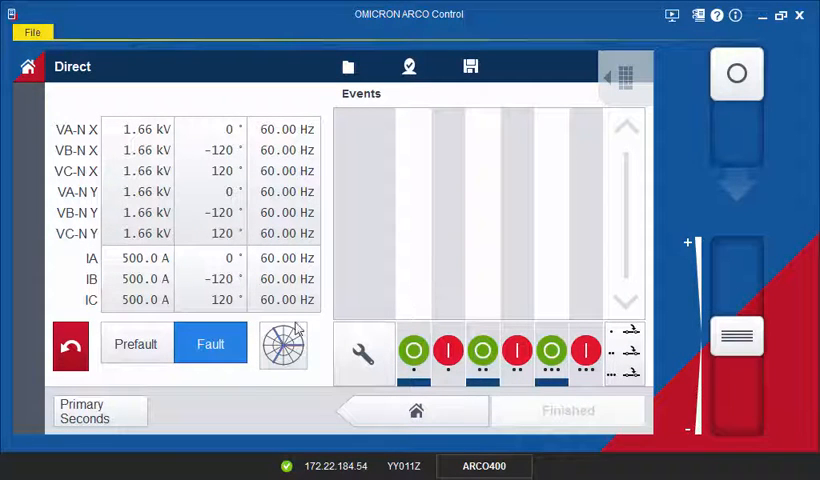
click(135, 344)
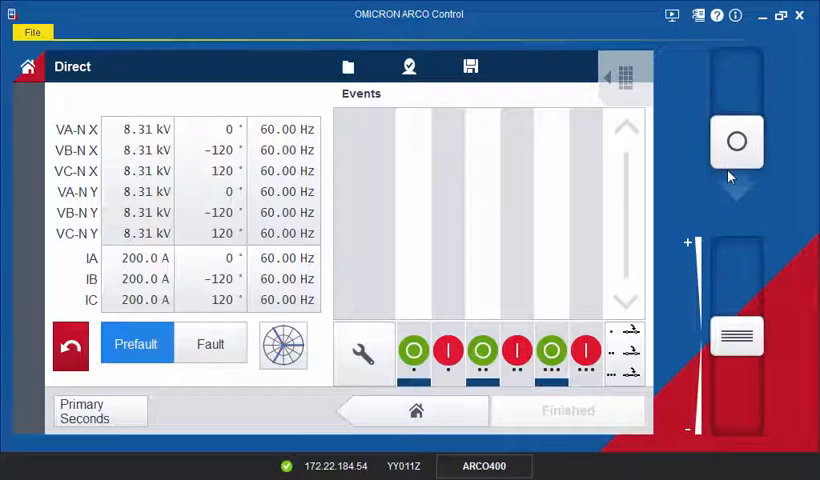
- Run the prefault-to-fault trip test, logging a 0.36 s trip event
click(736, 141)
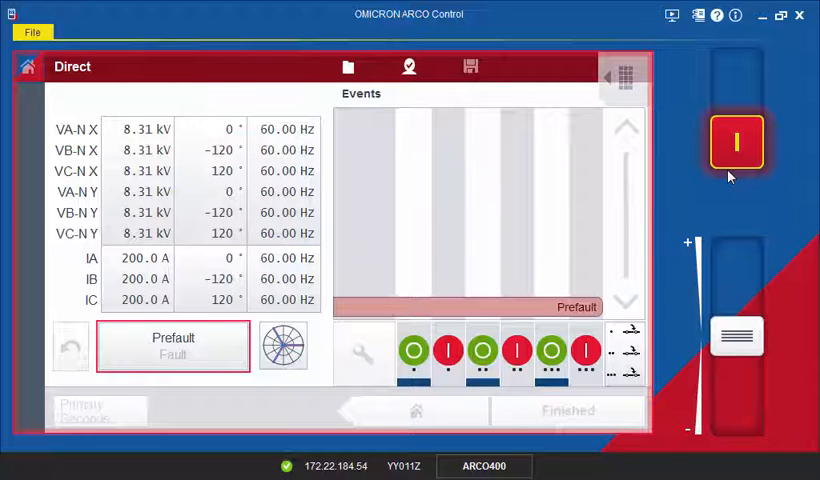
mouse_move(725, 182)
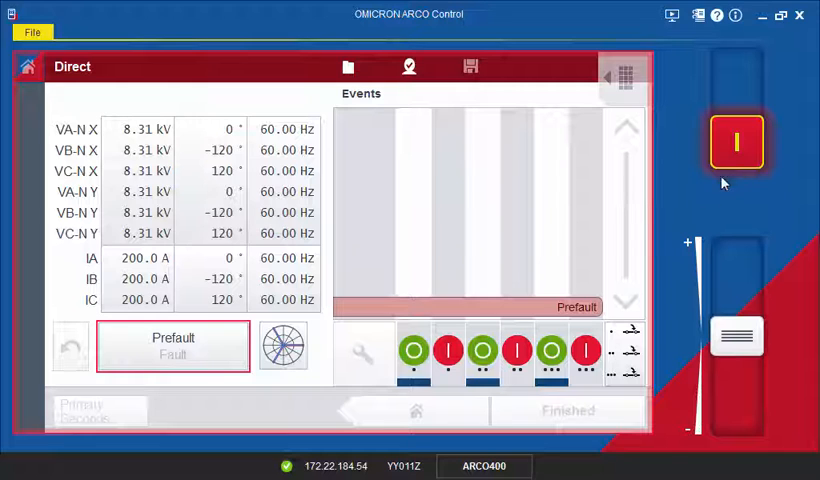
click(172, 346)
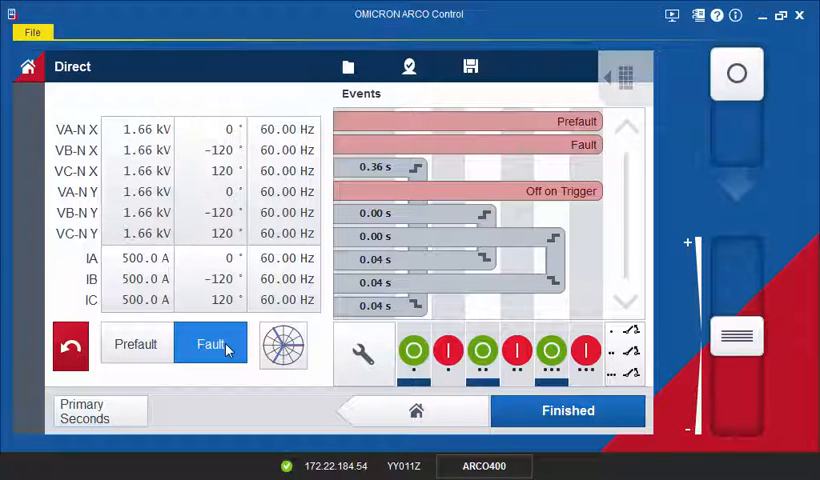
scroll(down, 3)
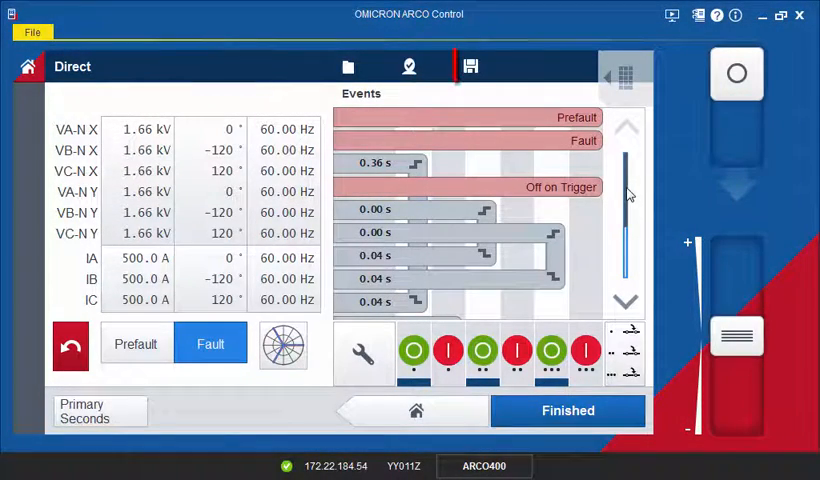
click(470, 66)
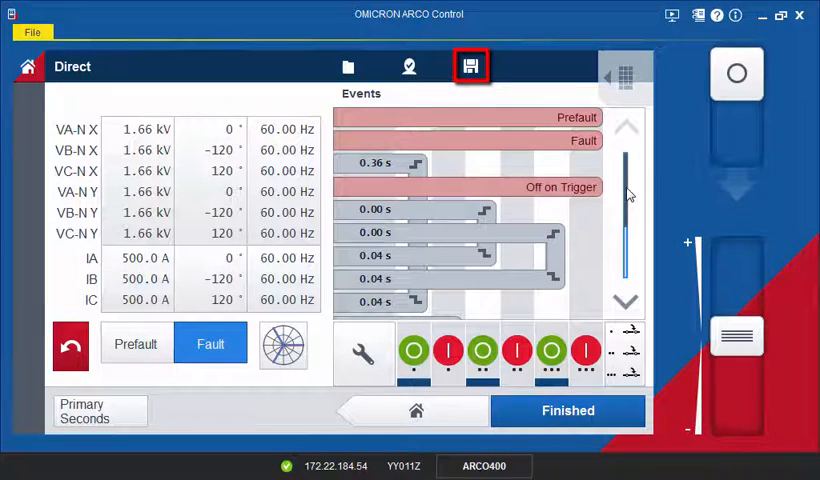
click(471, 66)
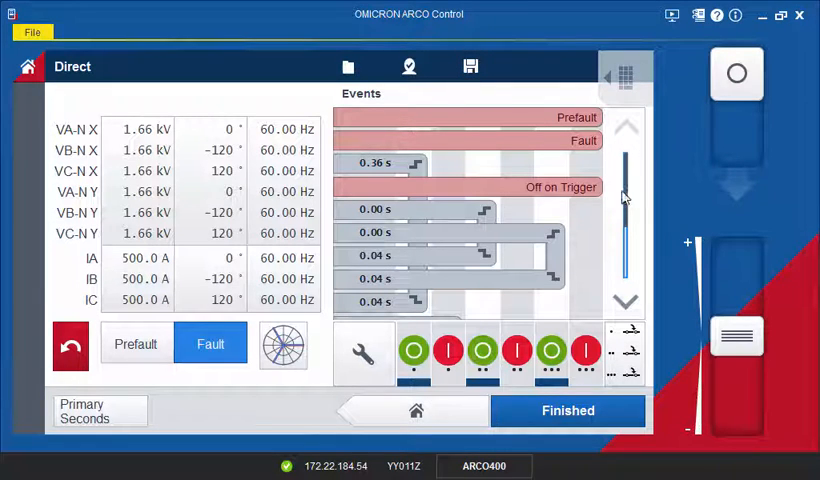
click(135, 344)
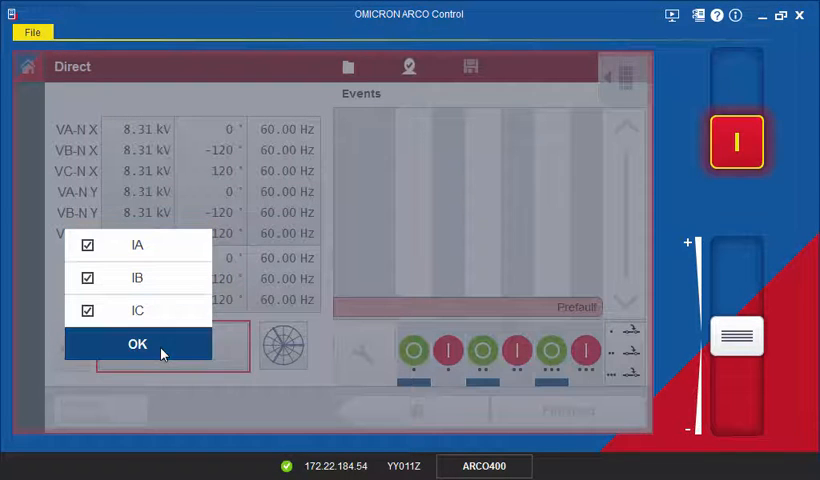
- Ramp live prefault currents IA, IB and IC together up to 355.0 A
click(137, 343)
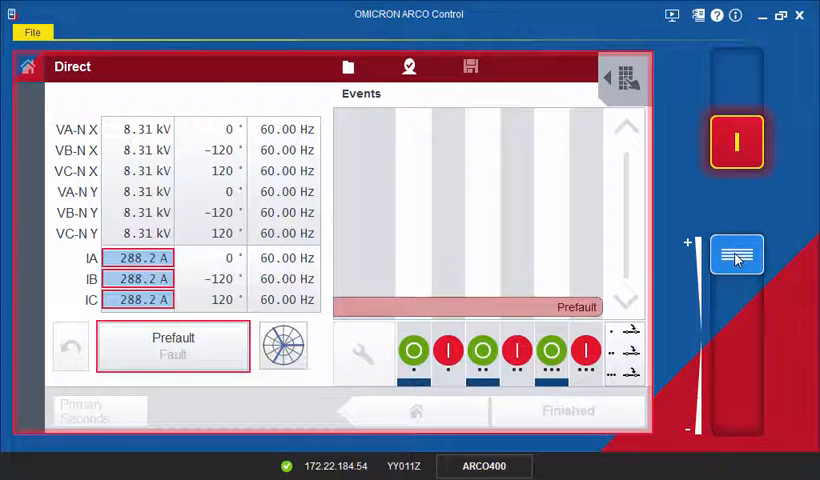
drag(737, 255, 737, 268)
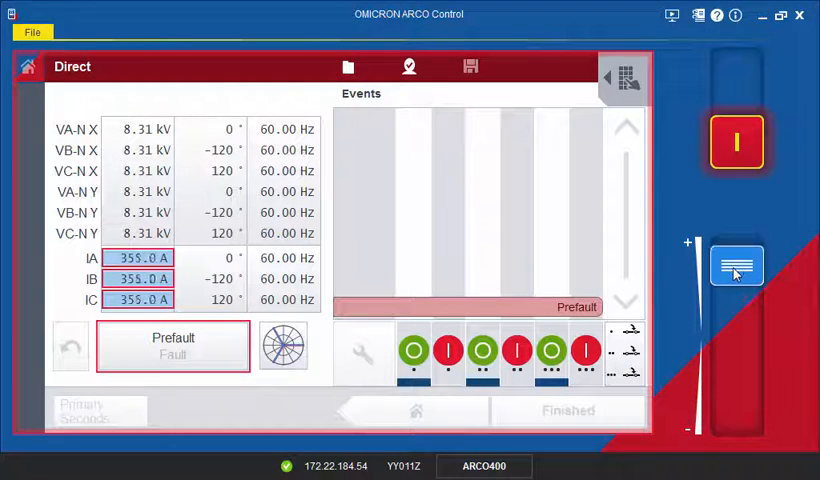